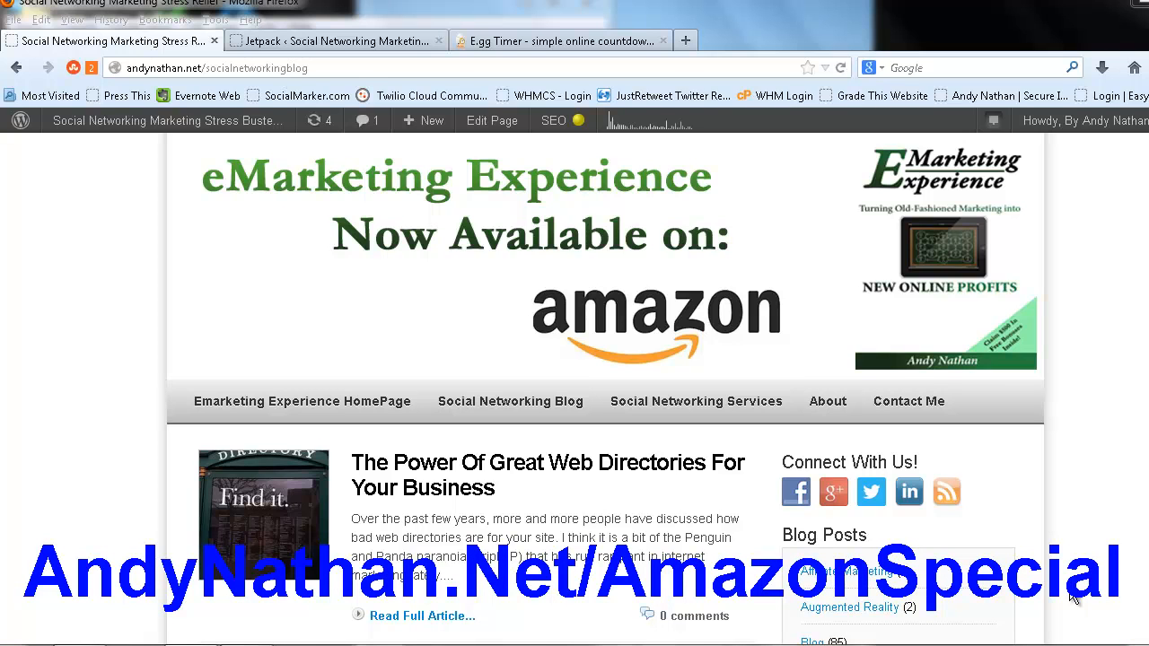
mouse_move(660, 330)
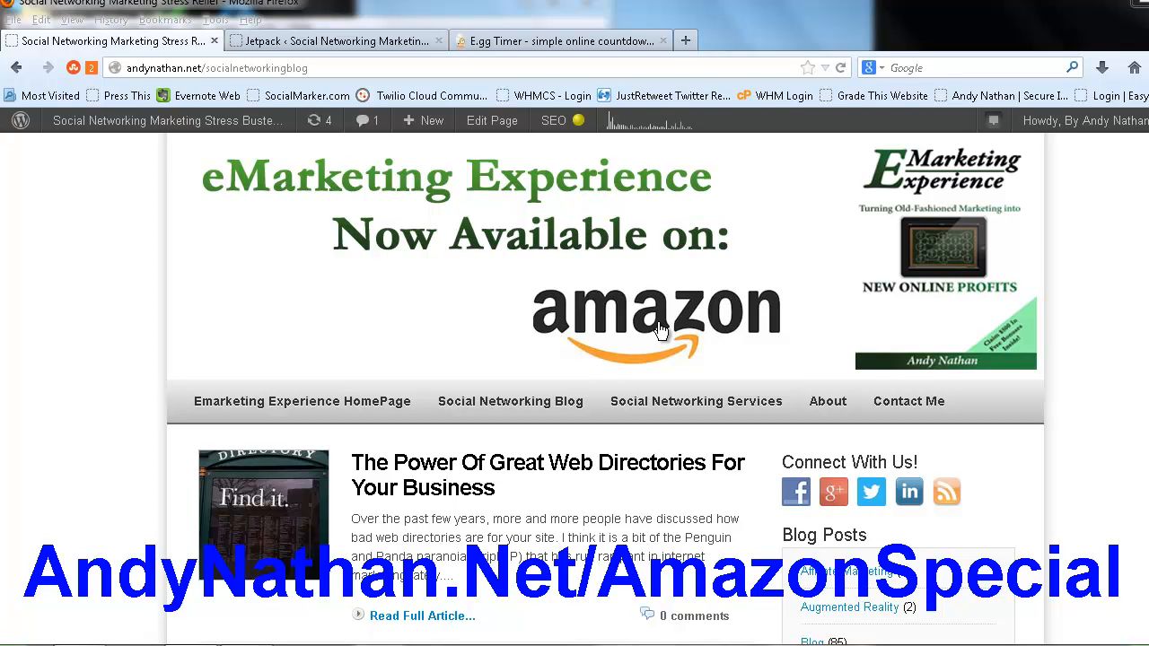
Switch to the second Firefox tab showing the Jetpack admin page.
click(332, 40)
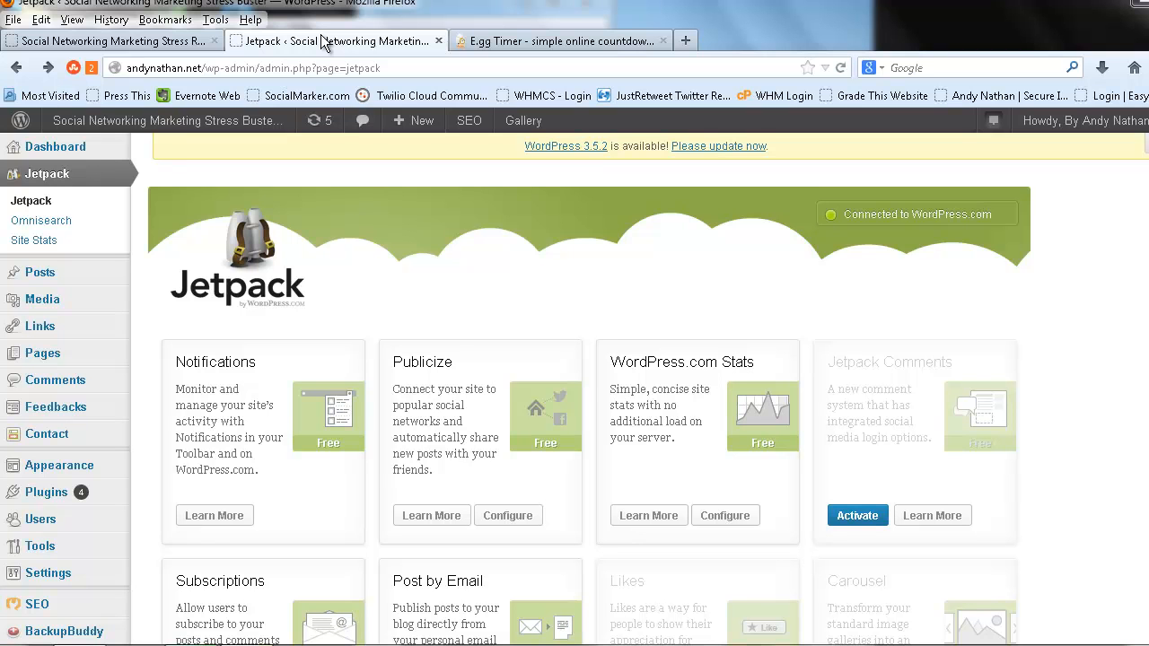
mouse_move(1135, 295)
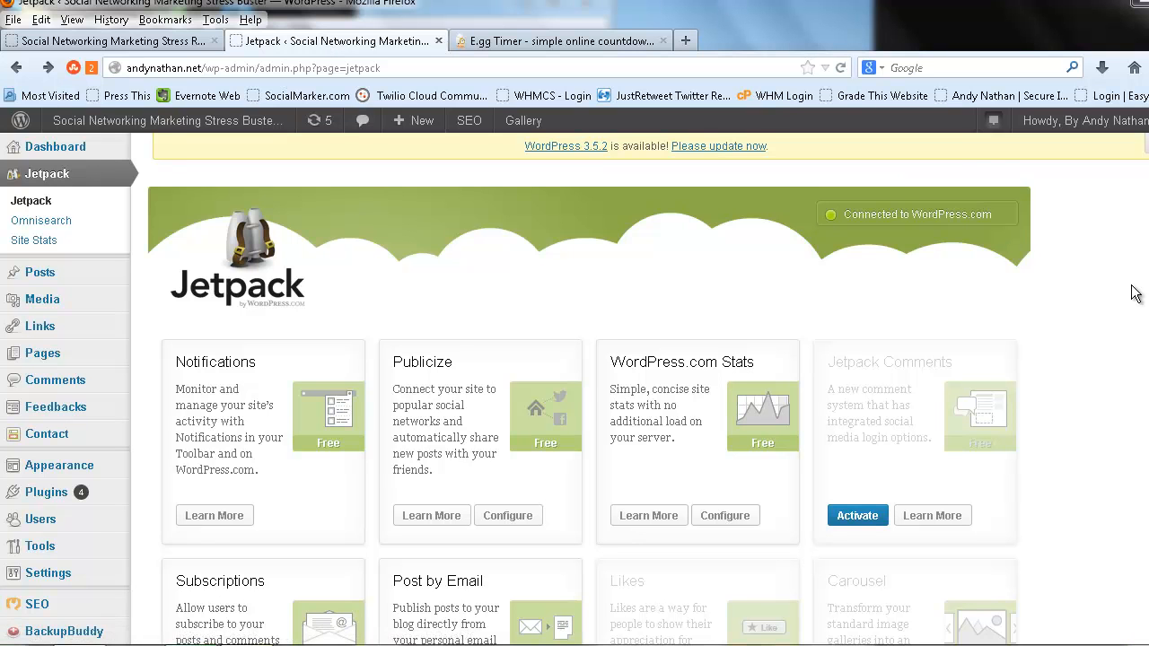
Start the one-minute countdown on E.gg Timer, then return to the Jetpack tab.
scroll(down, 3)
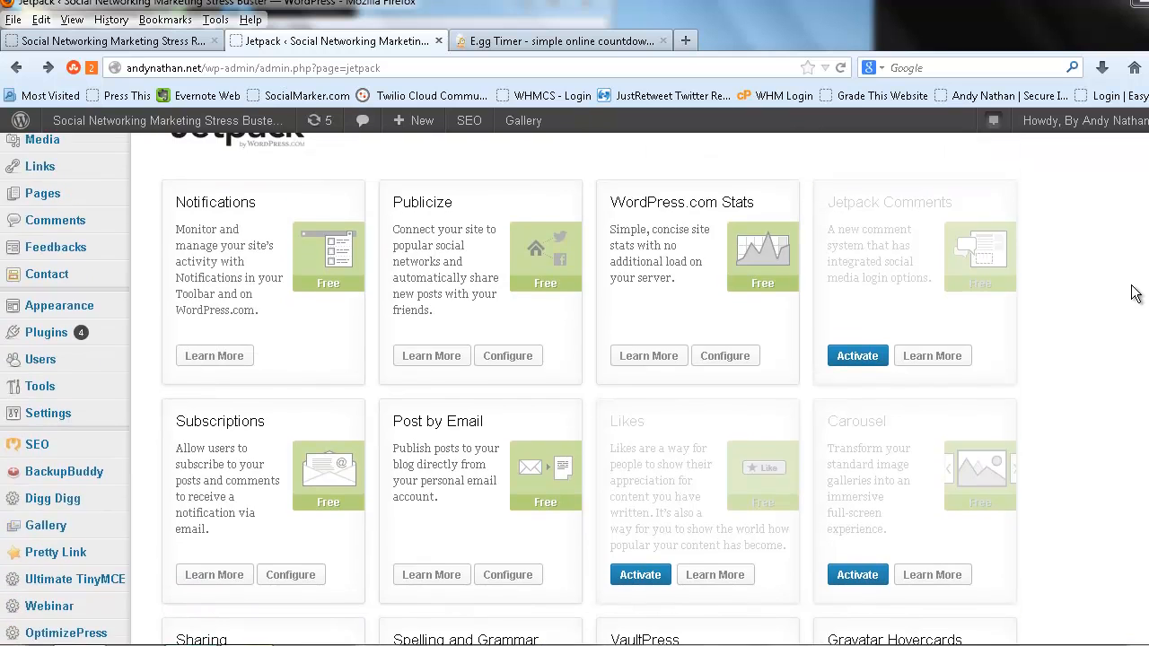
scroll(up, 3)
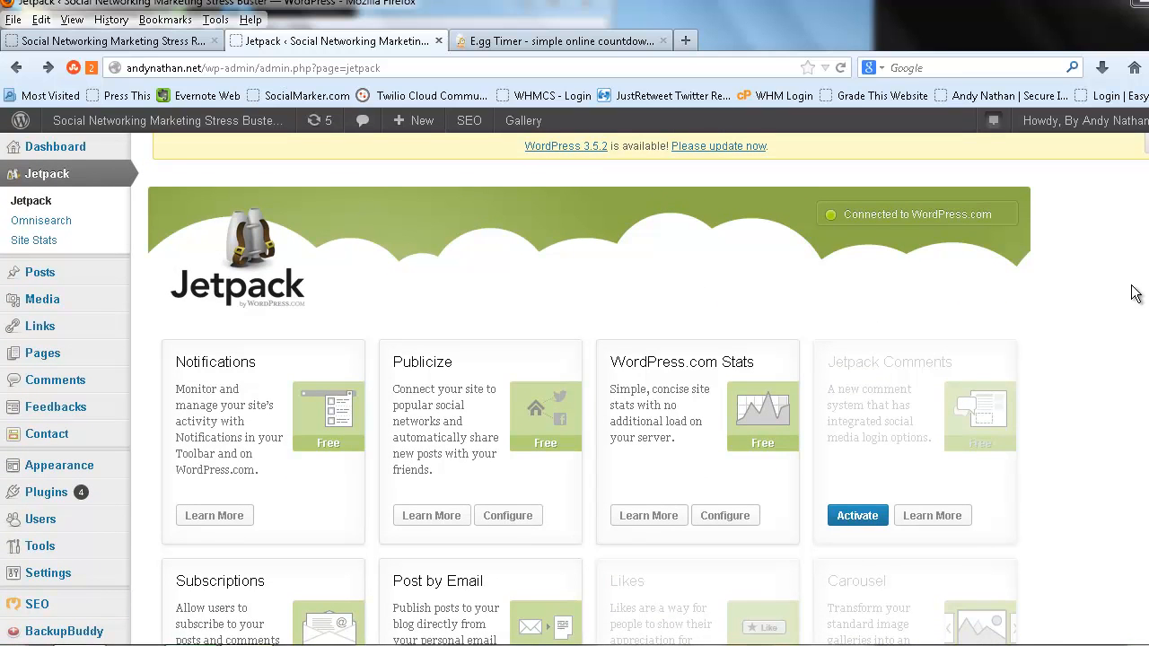
mouse_move(942, 192)
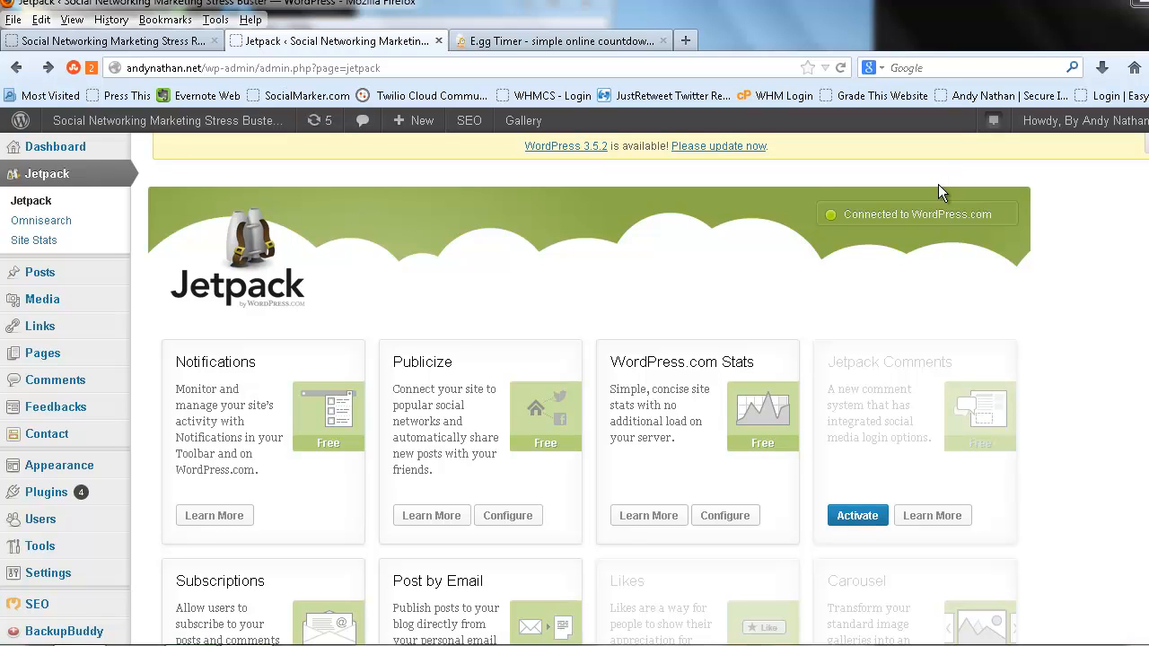
mouse_move(1115, 315)
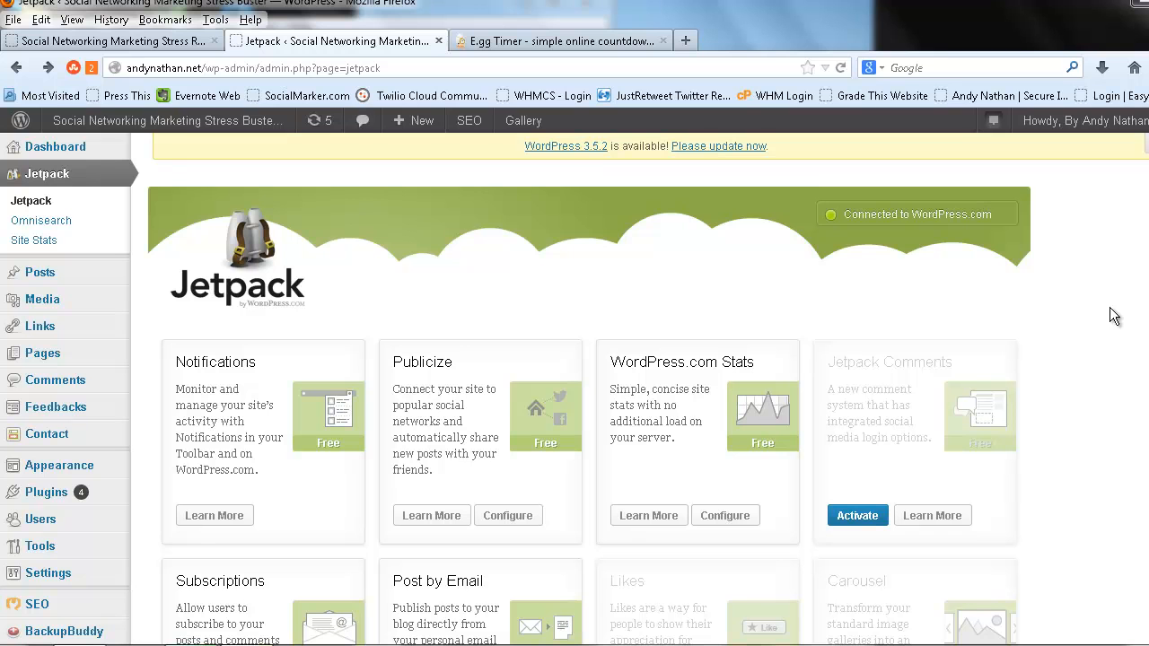
mouse_move(655, 70)
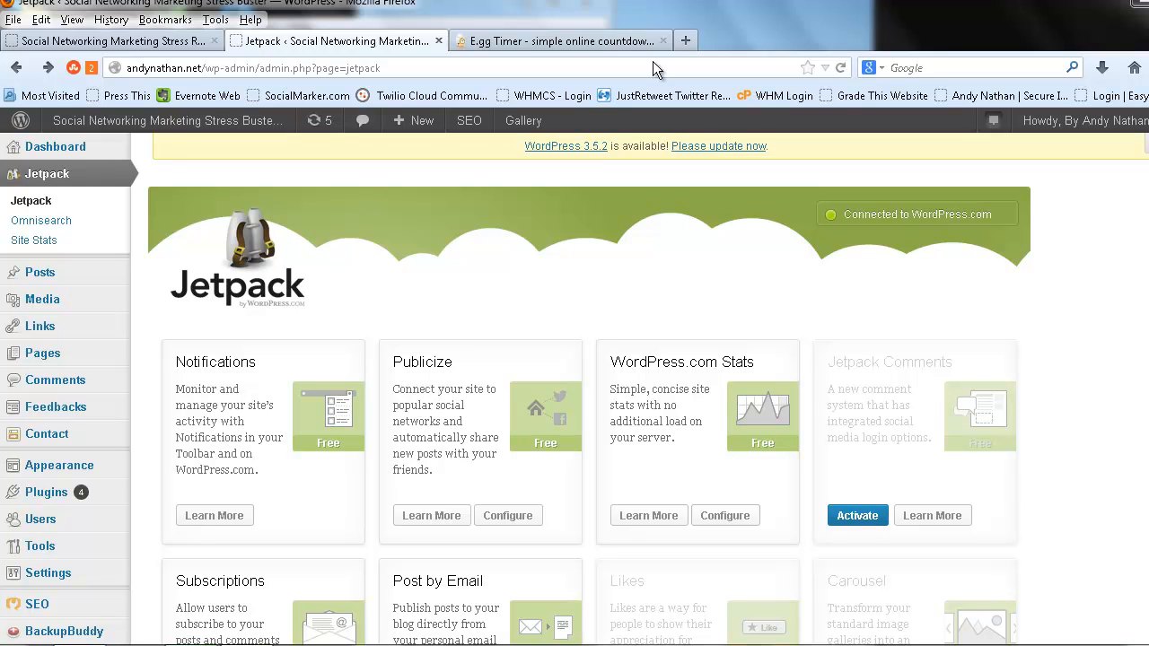
click(557, 40)
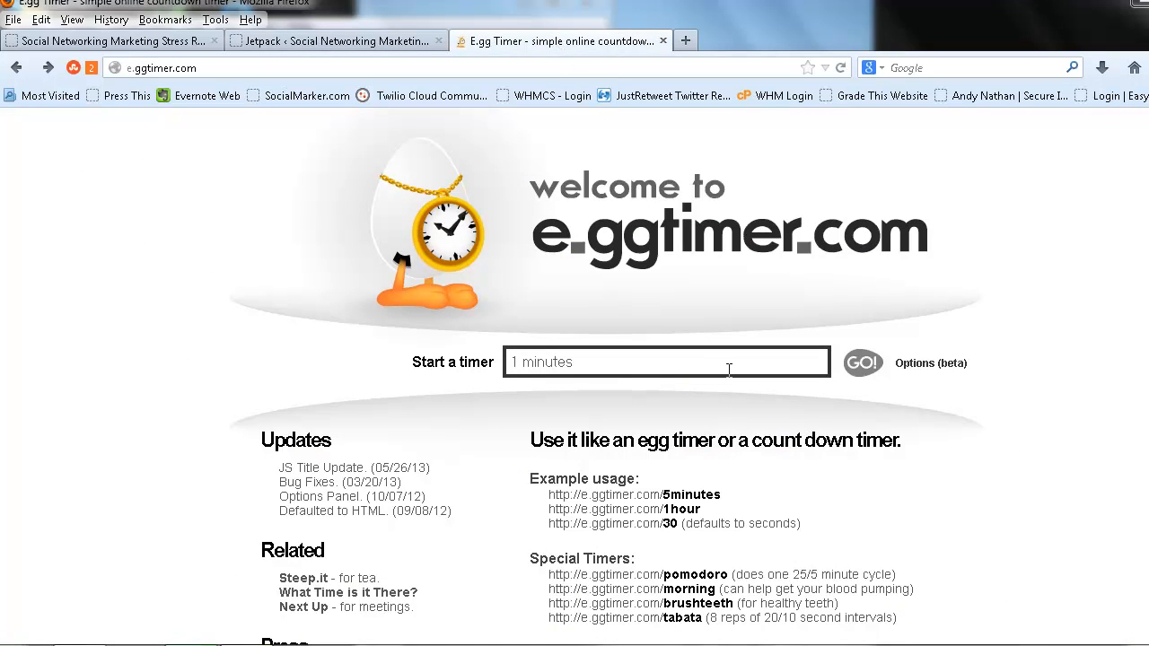
click(861, 362)
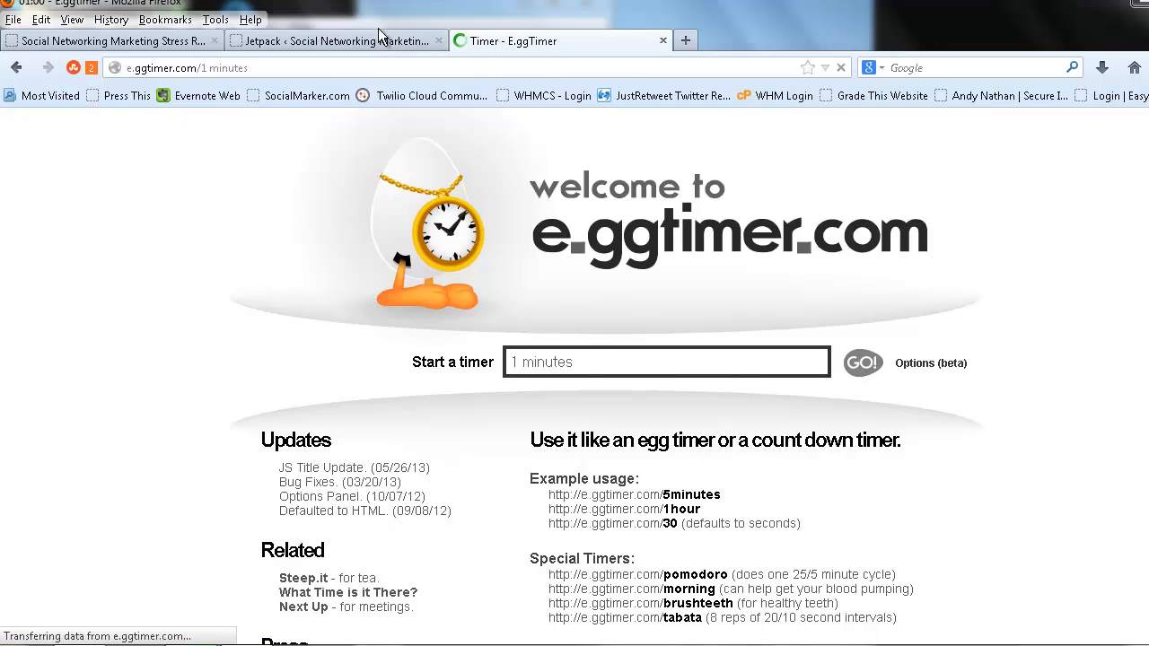
click(337, 40)
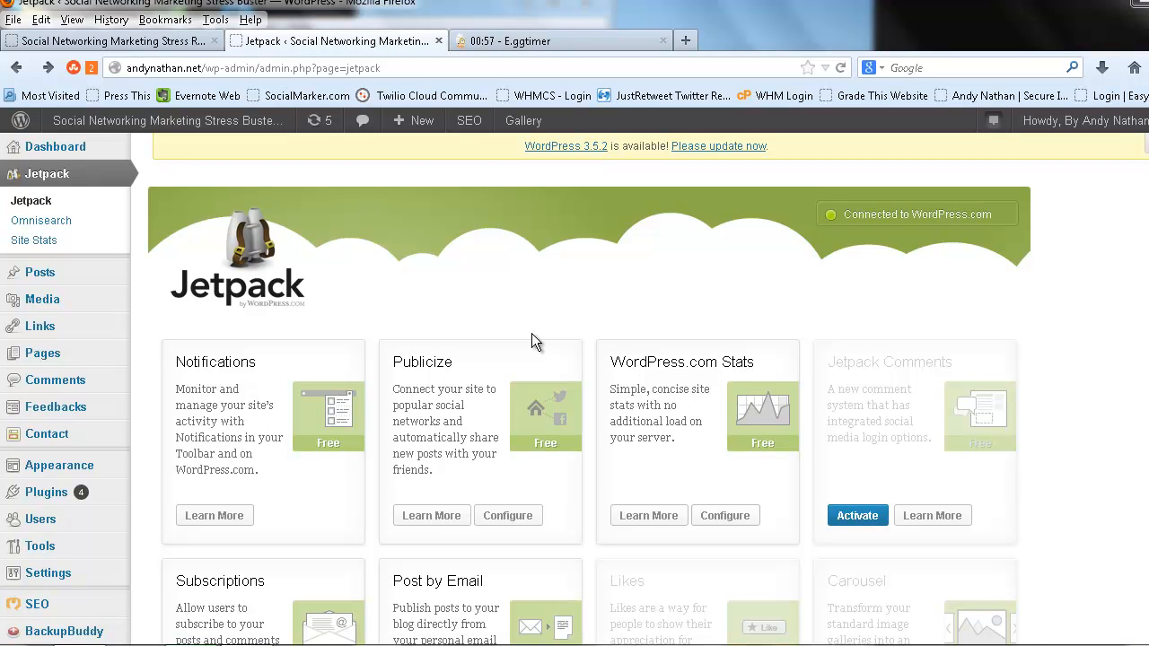
mouse_move(709, 318)
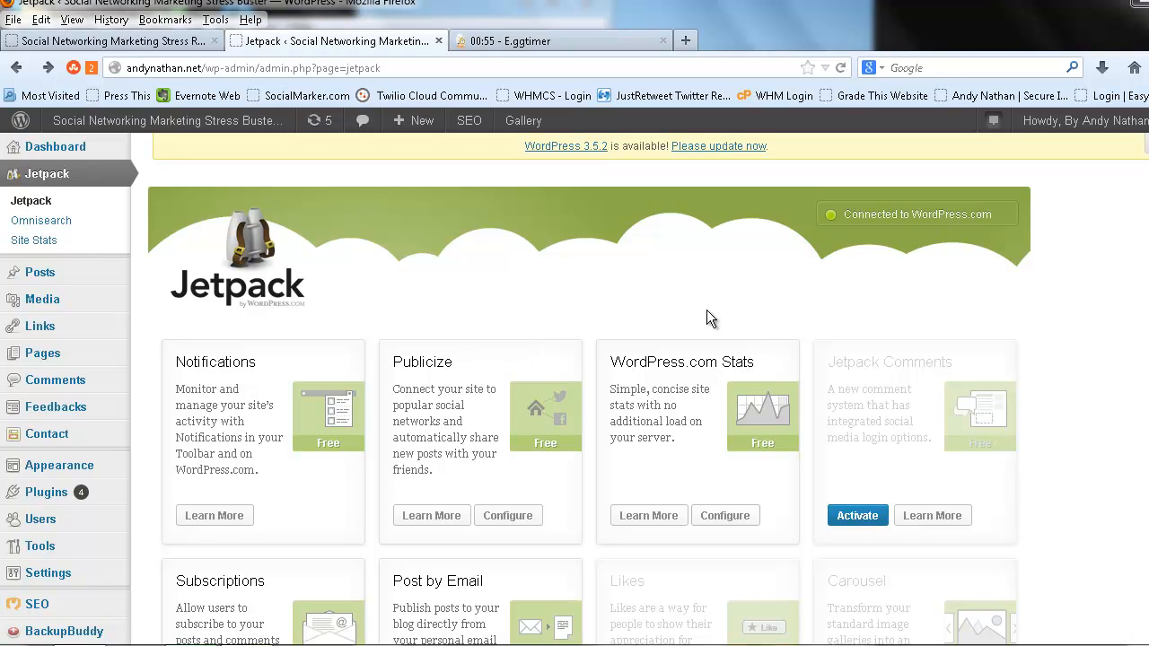
Scroll to the Spelling and Grammar card and open its Configure settings.
scroll(down, 3)
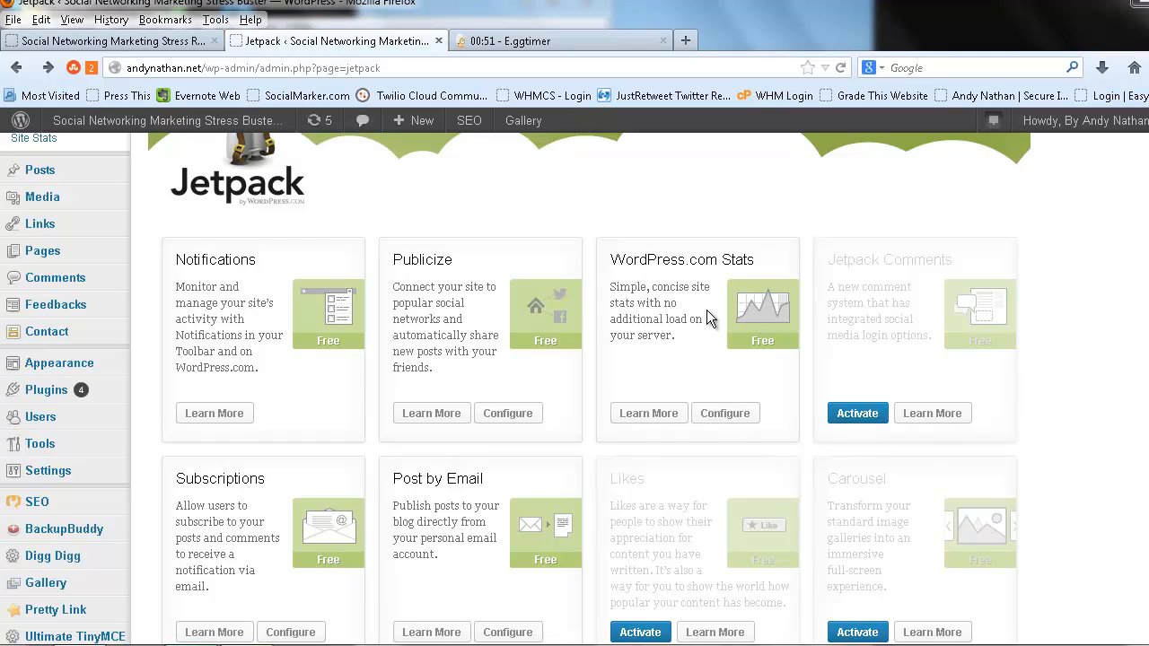
scroll(down, 3)
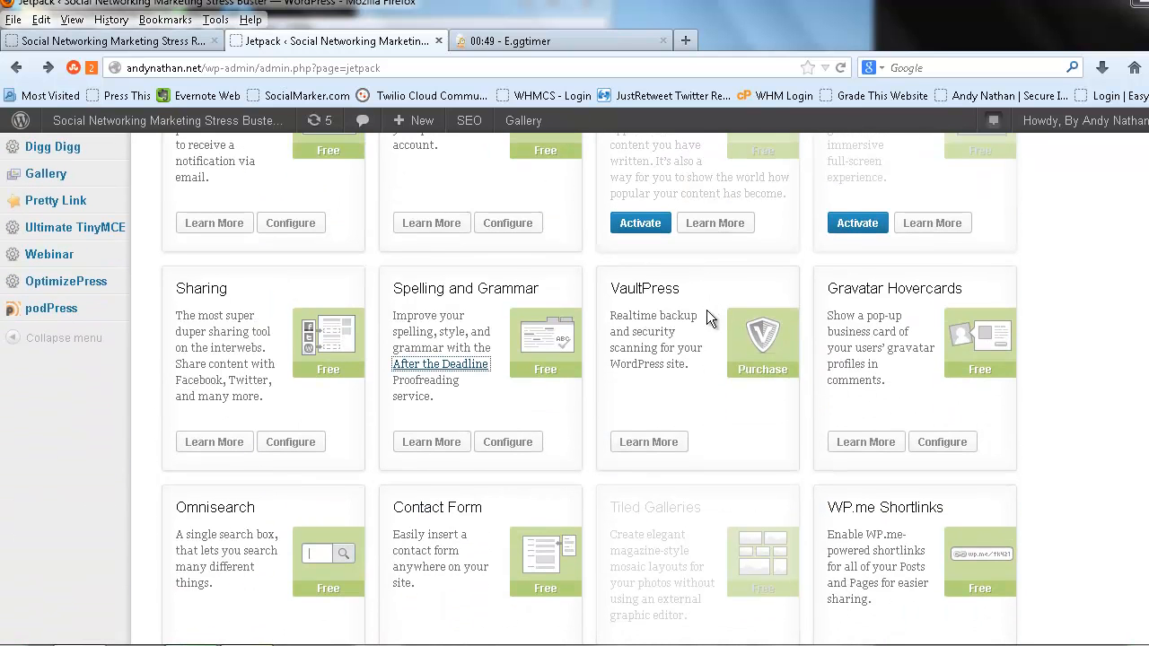
mouse_move(454, 381)
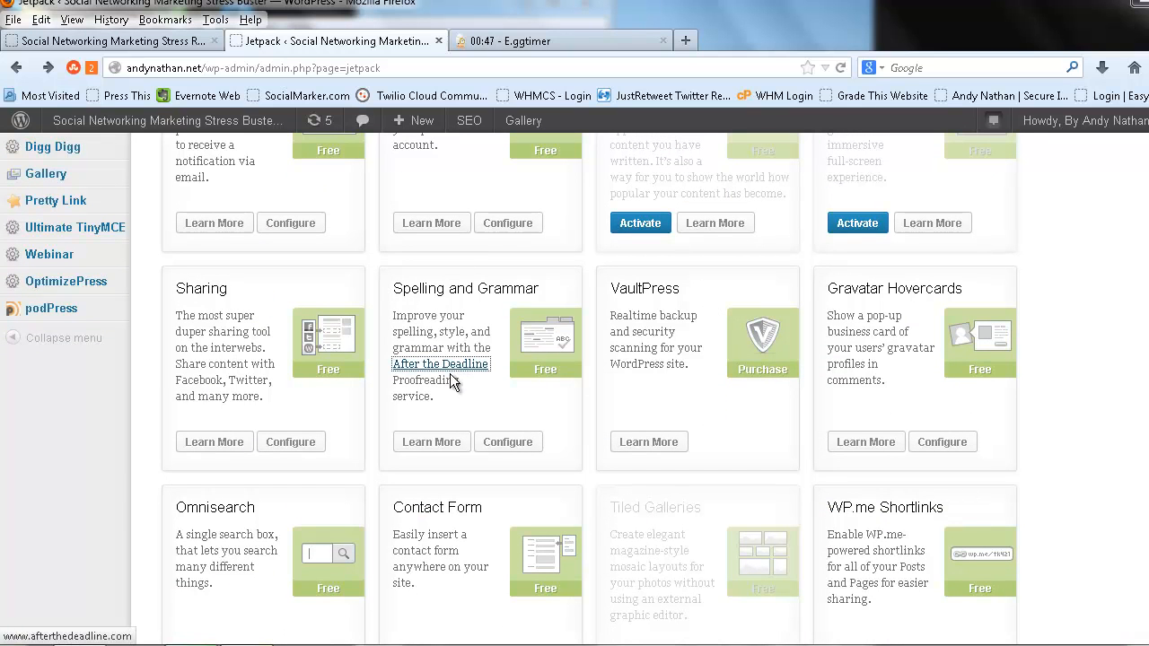
mouse_move(433, 380)
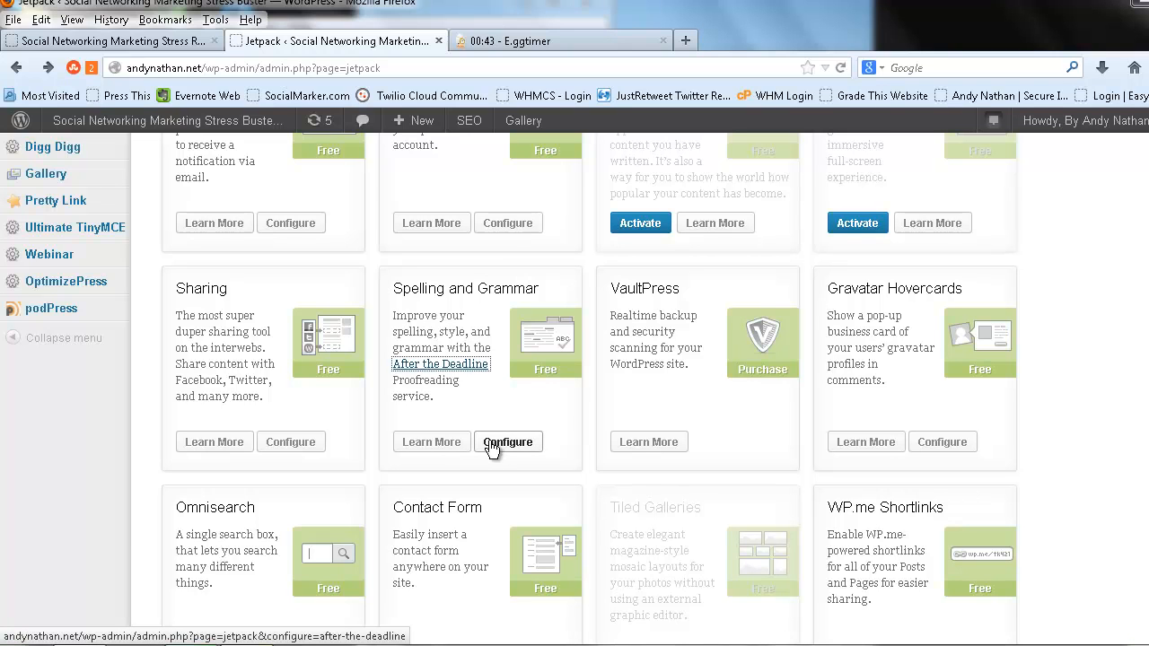
click(508, 441)
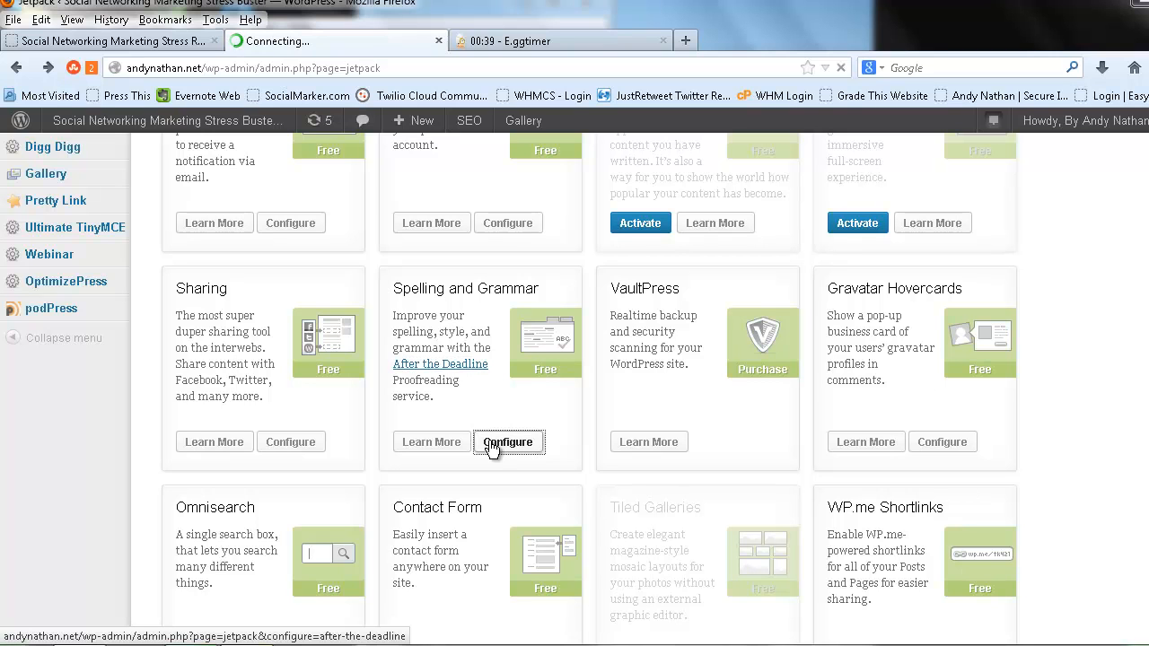
click(508, 442)
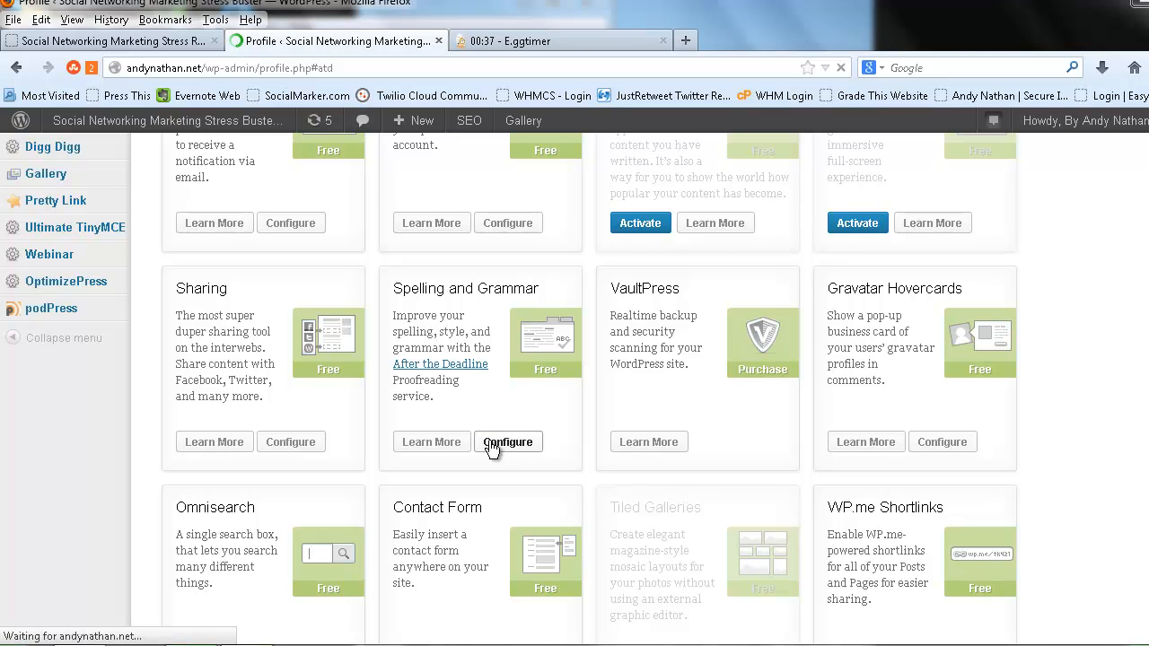
Enable Bias Language, Complex Phrases, Hidden Verbs, Jargon, Phrases to Avoid, and auto-detected language.
click(508, 442)
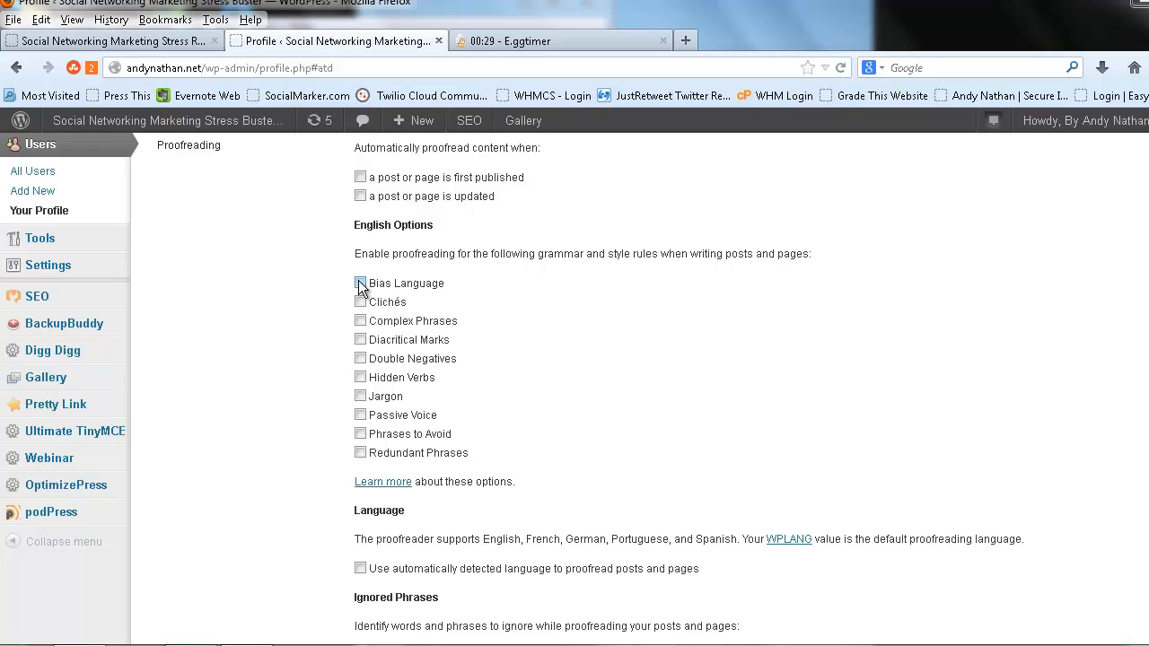
click(360, 283)
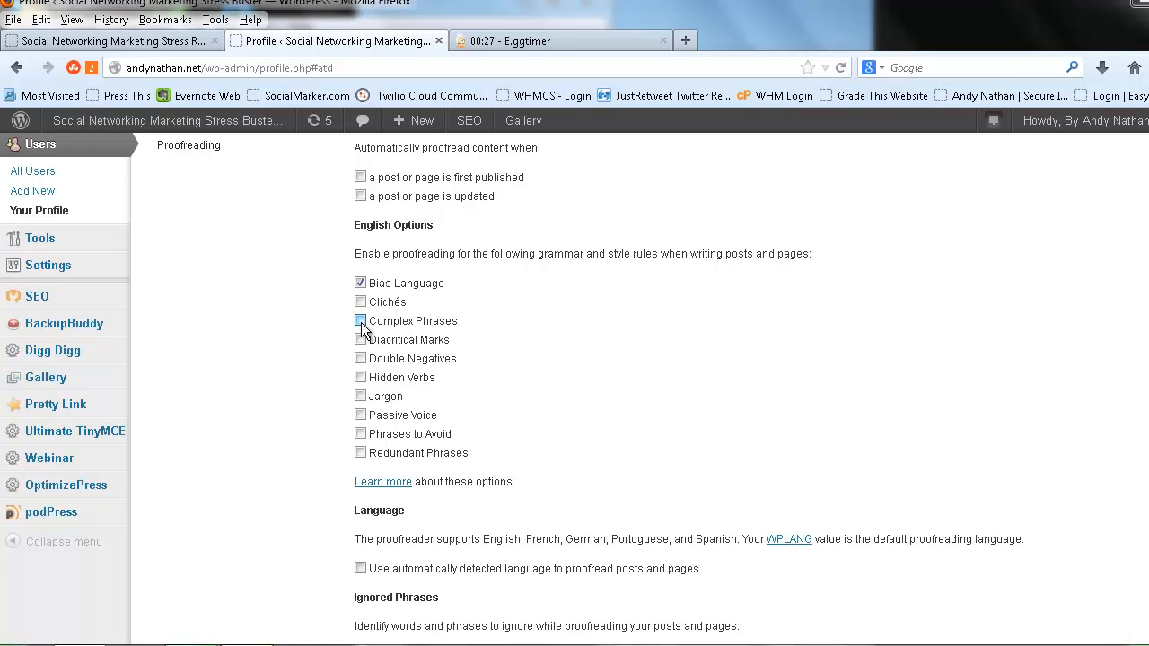
click(360, 321)
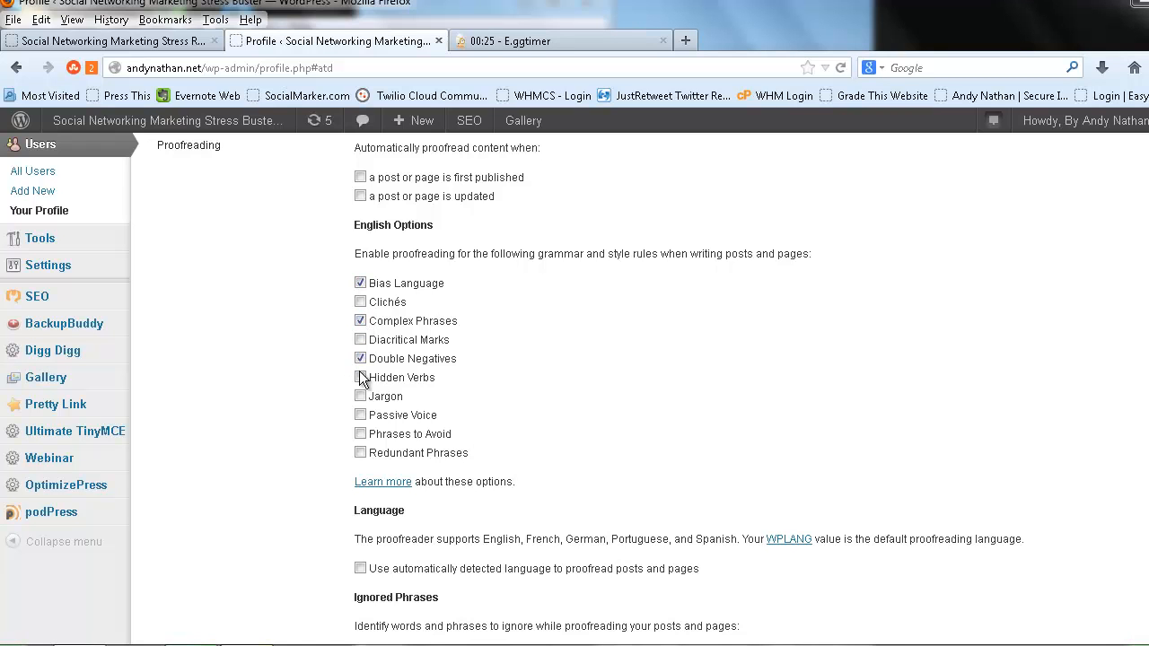
click(360, 377)
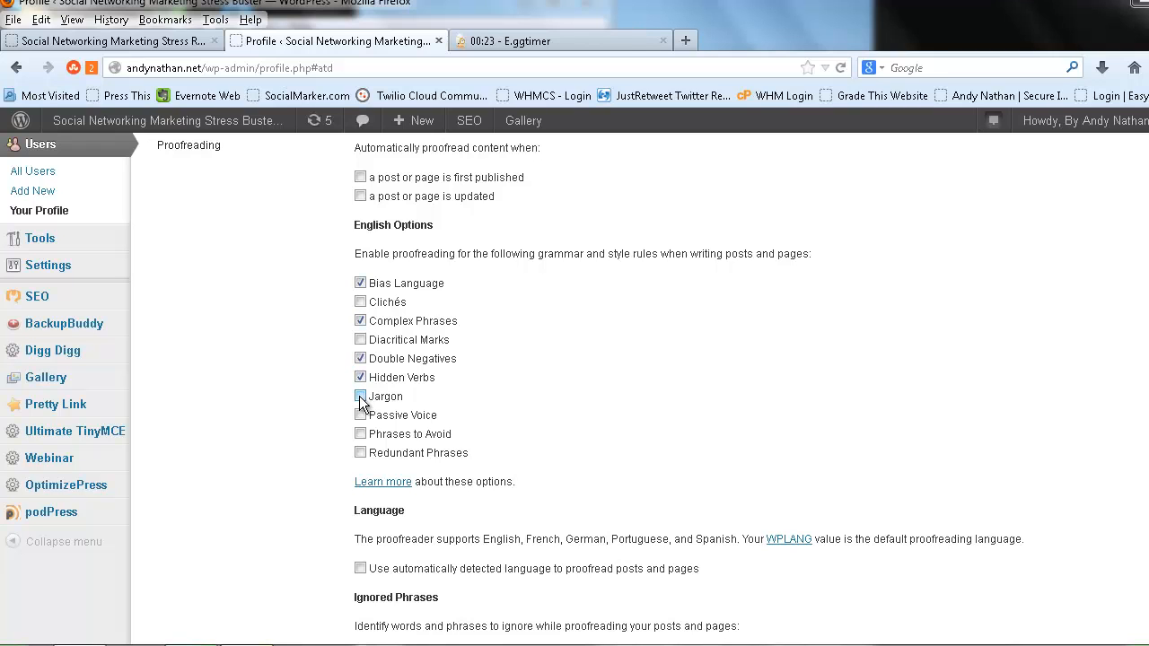
click(360, 396)
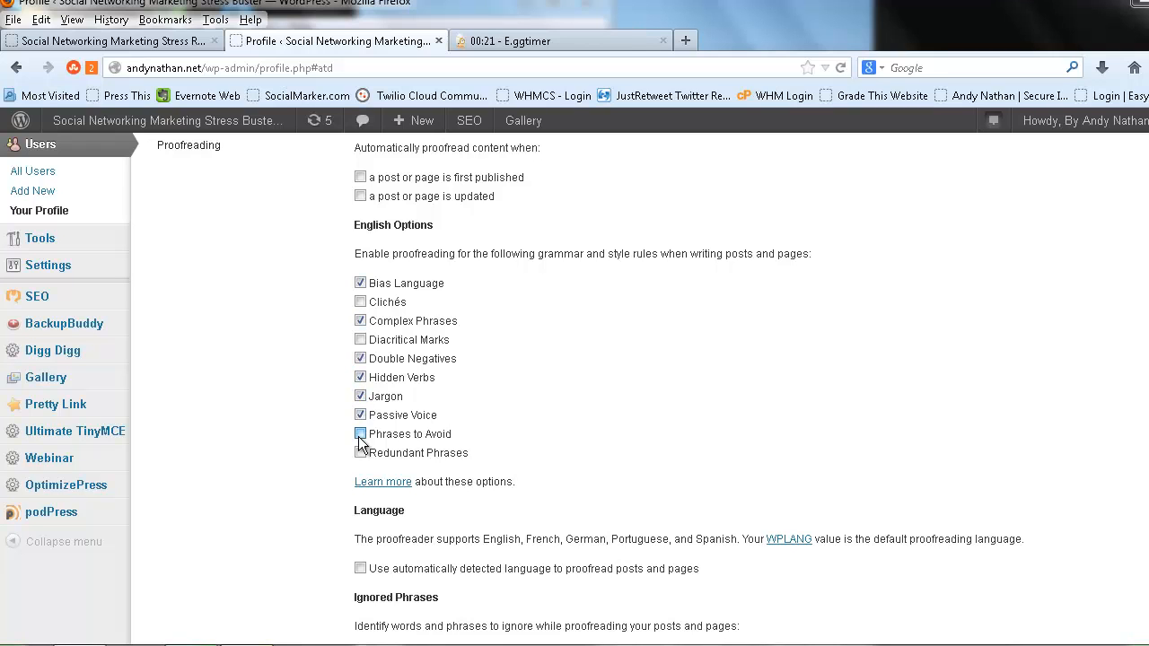
click(360, 434)
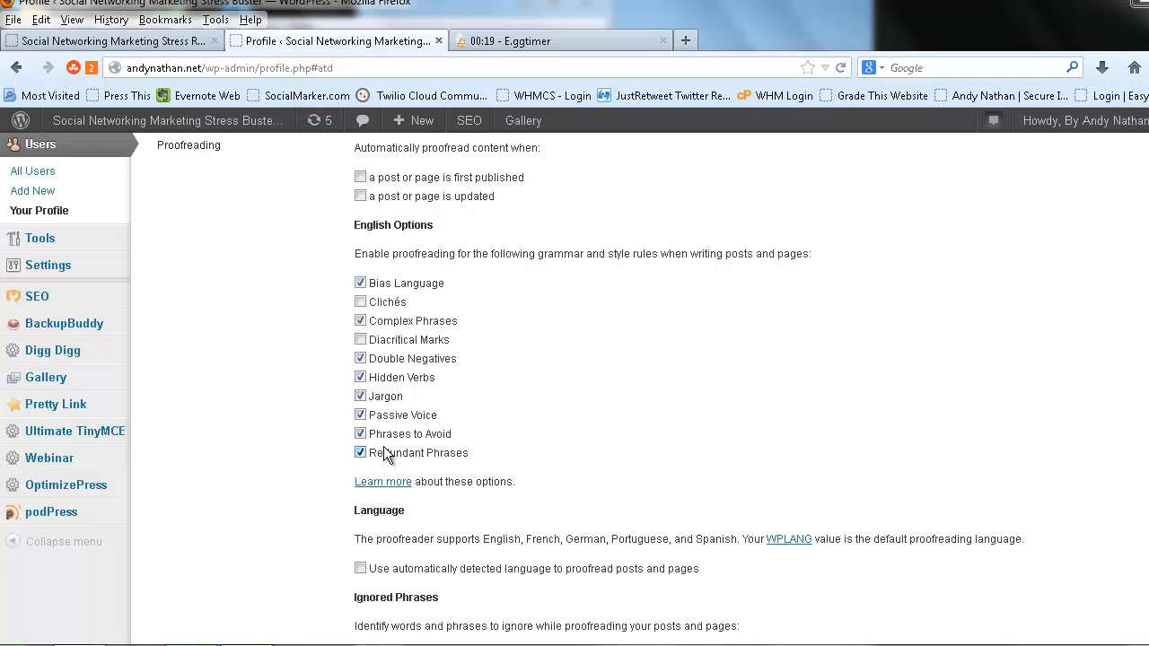
scroll(down, 3)
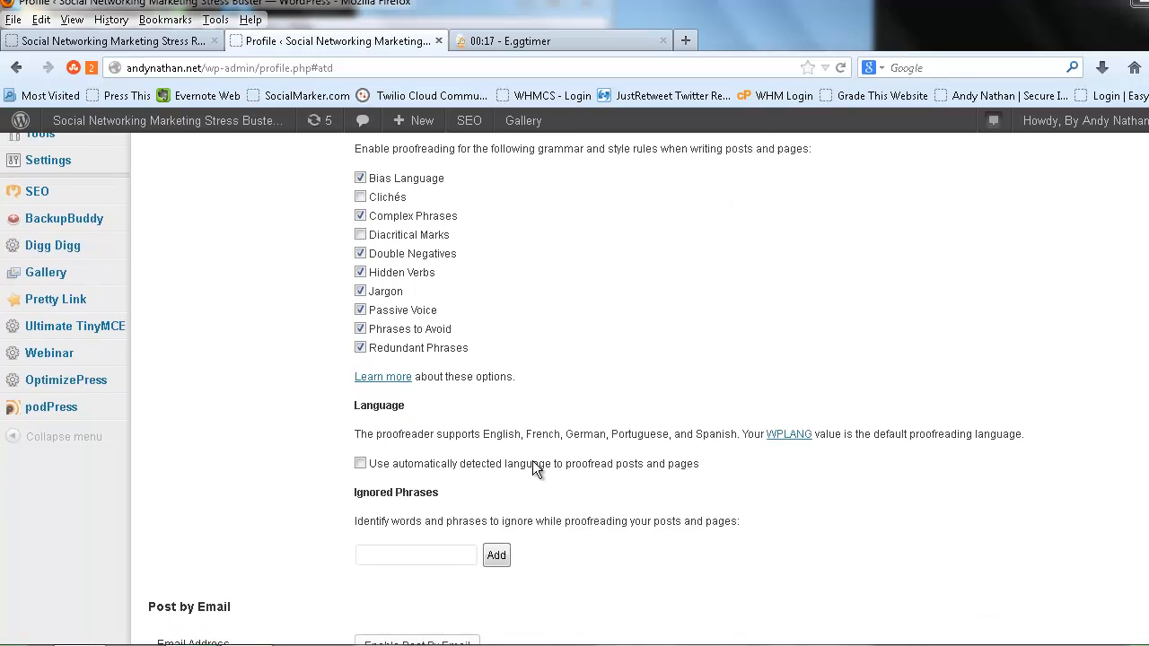
scroll(down, 3)
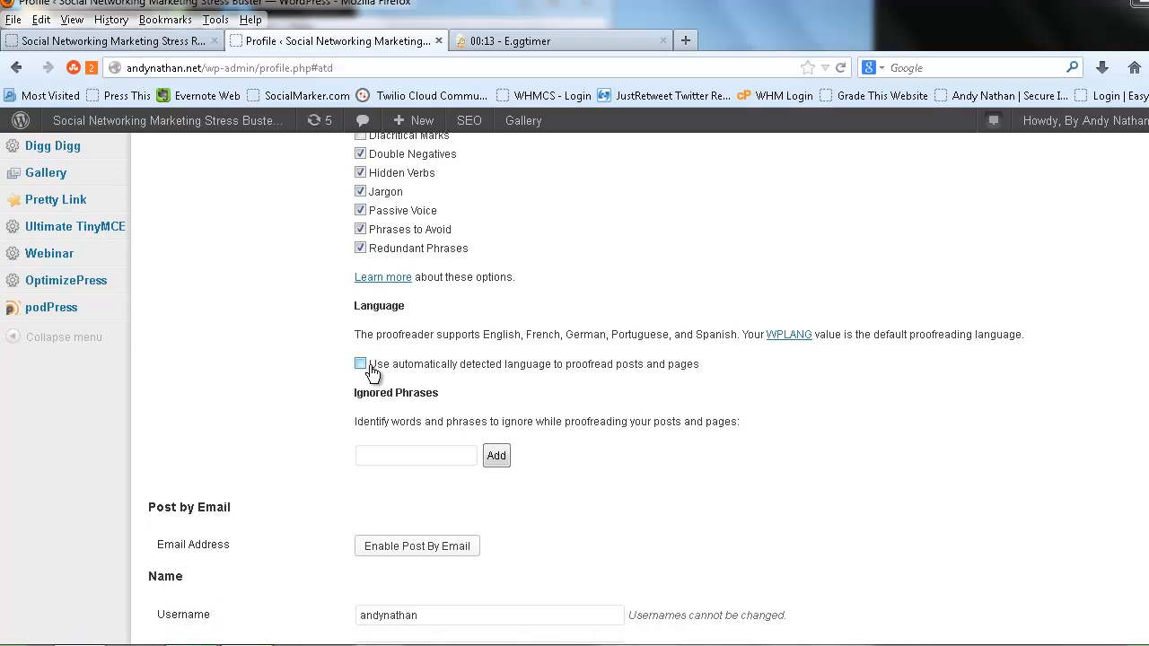
click(360, 364)
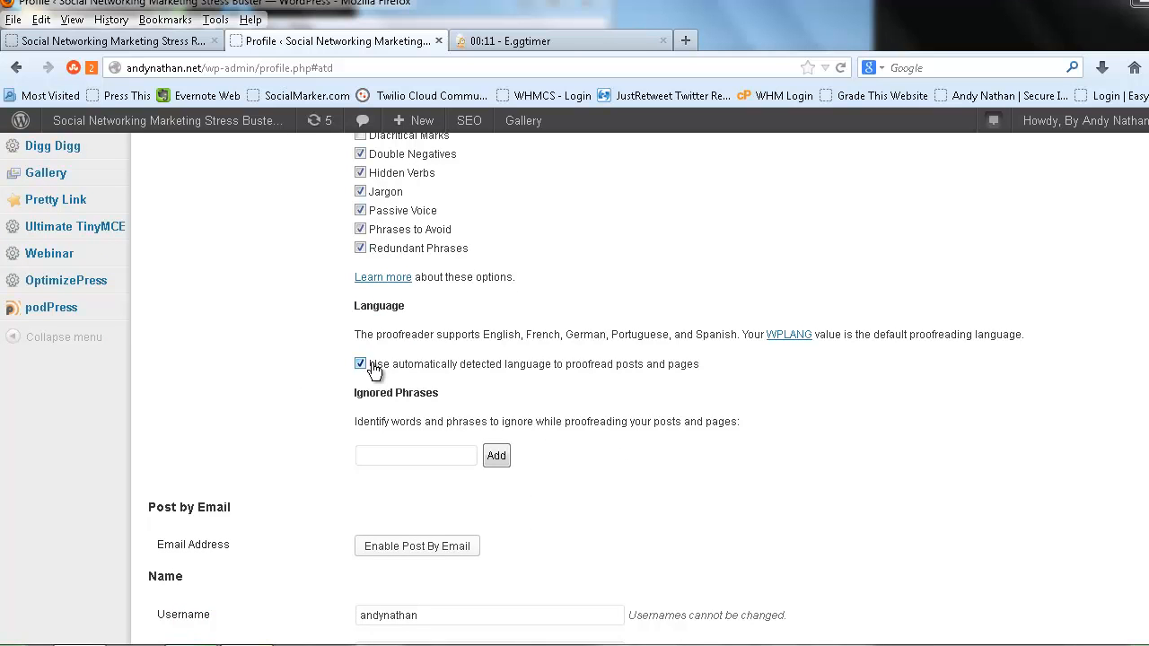
Save the profile with Update Profile and dismiss the egg timer's expired alert.
scroll(down, 3)
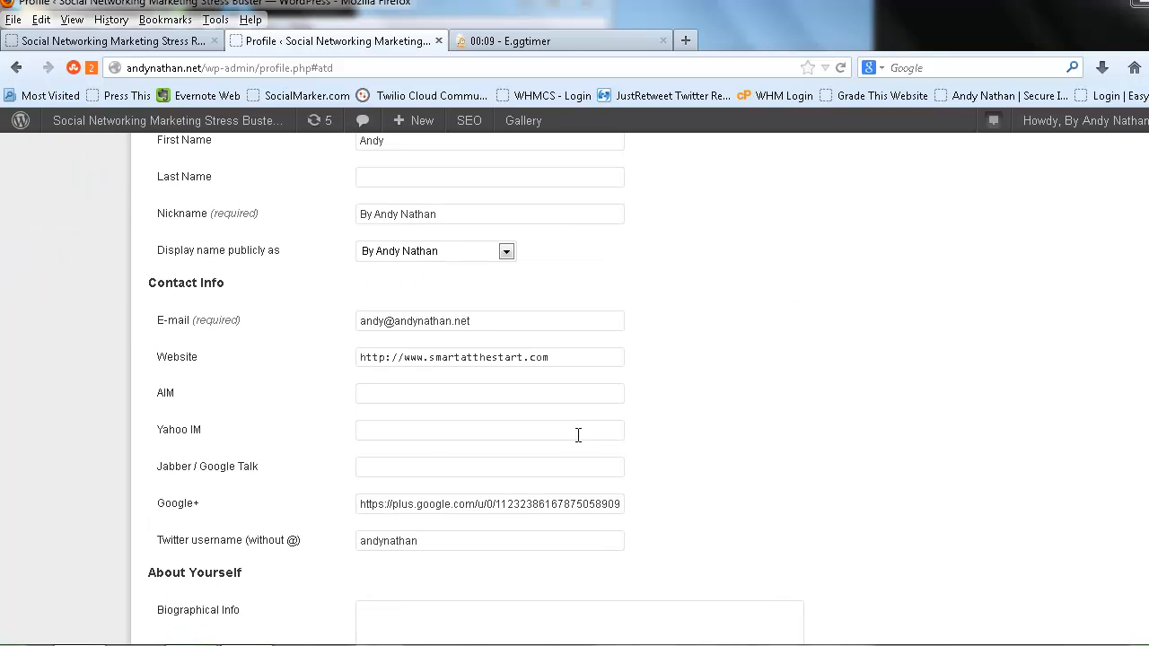
scroll(down, 3)
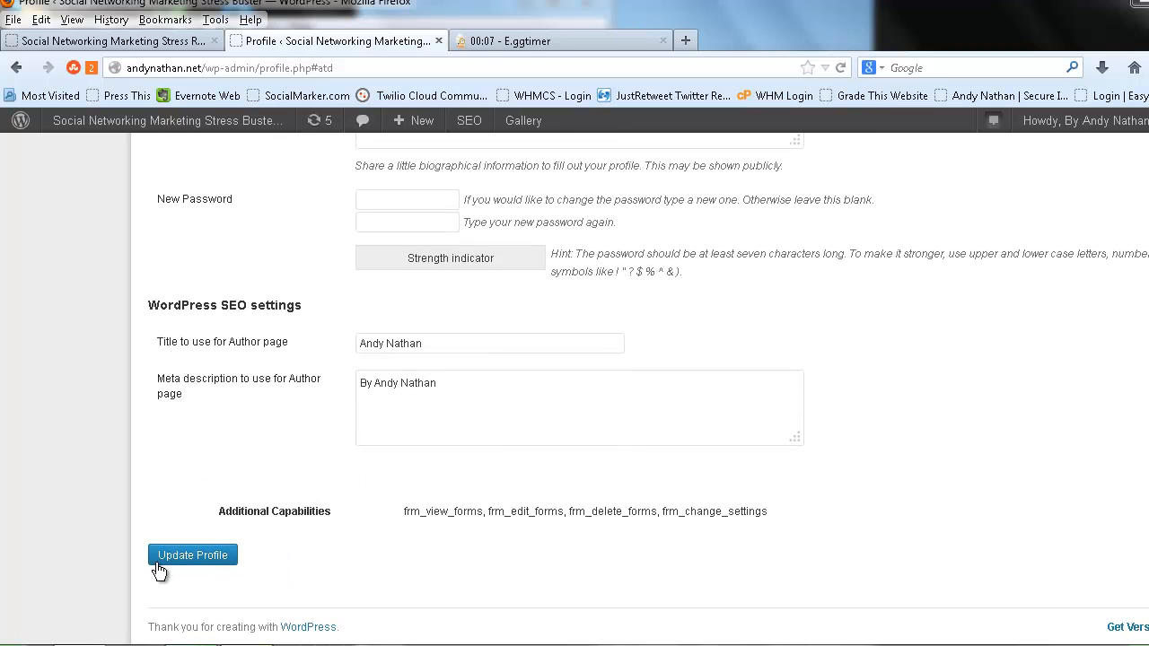
click(192, 554)
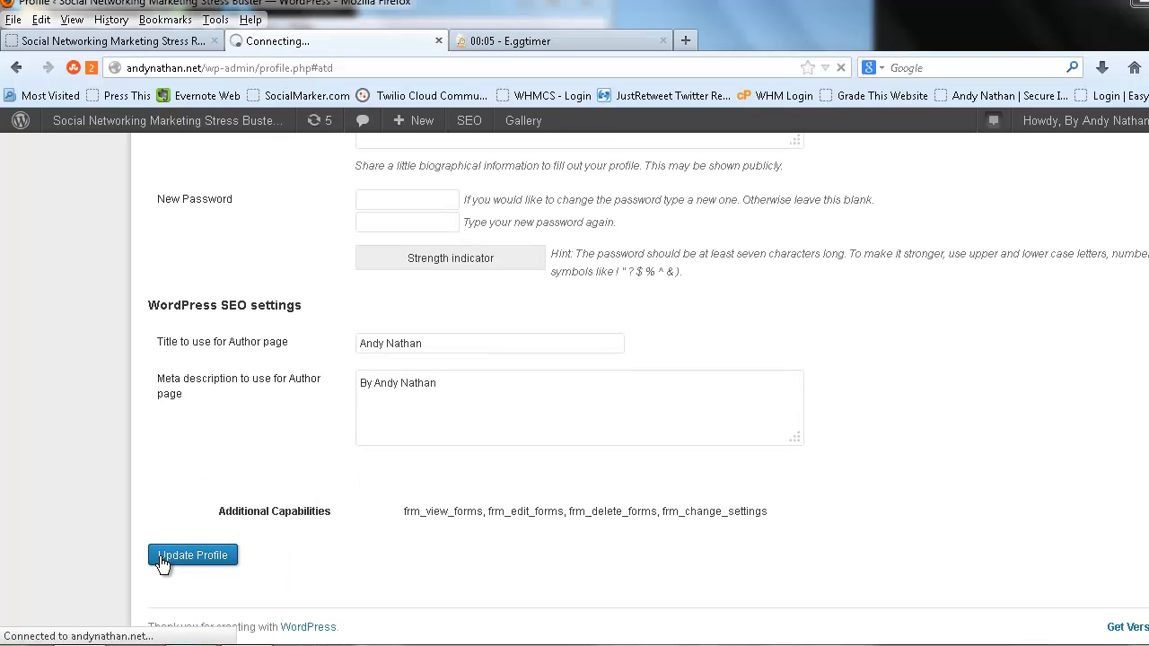
click(192, 555)
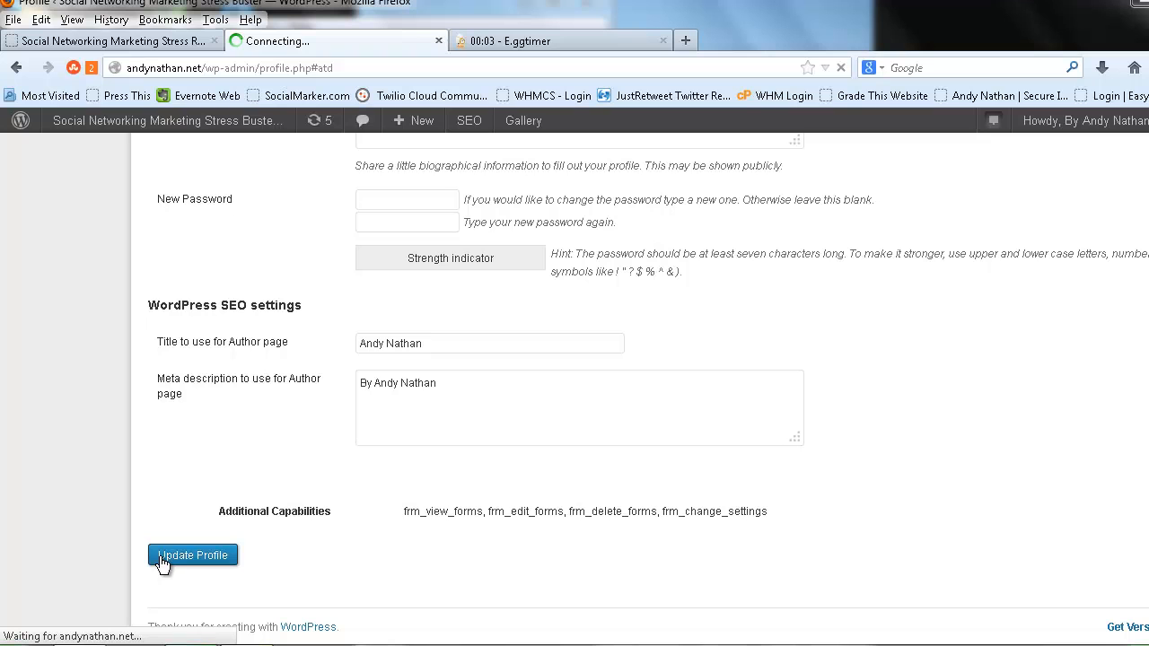
click(192, 555)
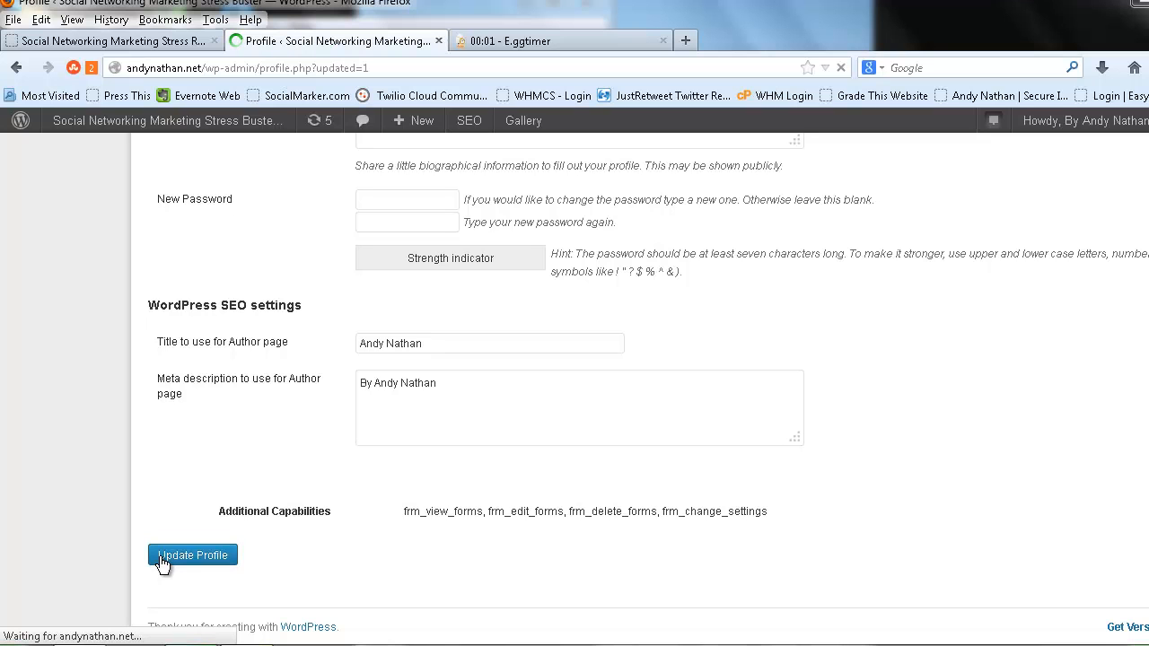
click(559, 41)
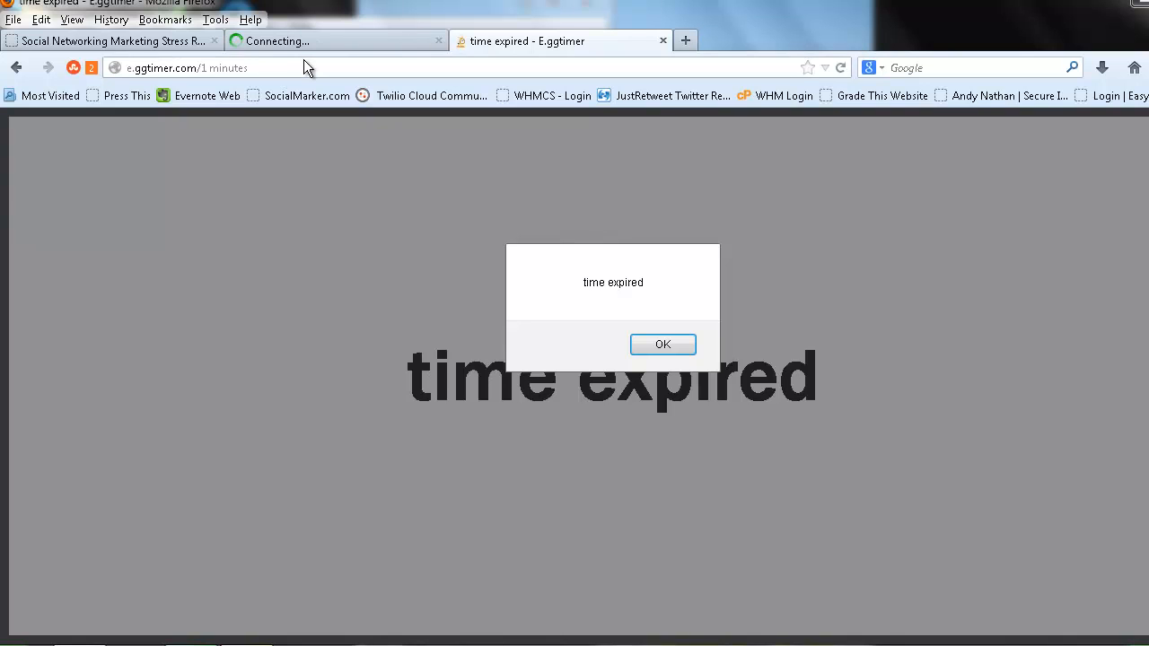
click(662, 345)
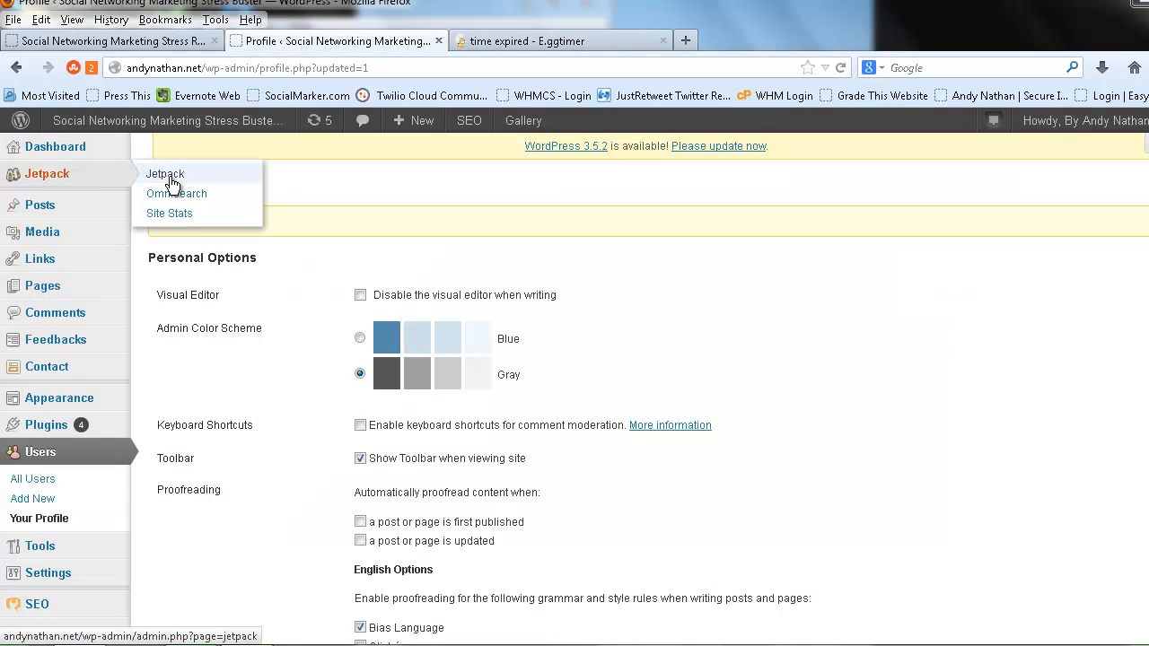
Go to Jetpack > Jetpack and scroll down past the Spelling and Grammar module.
click(164, 174)
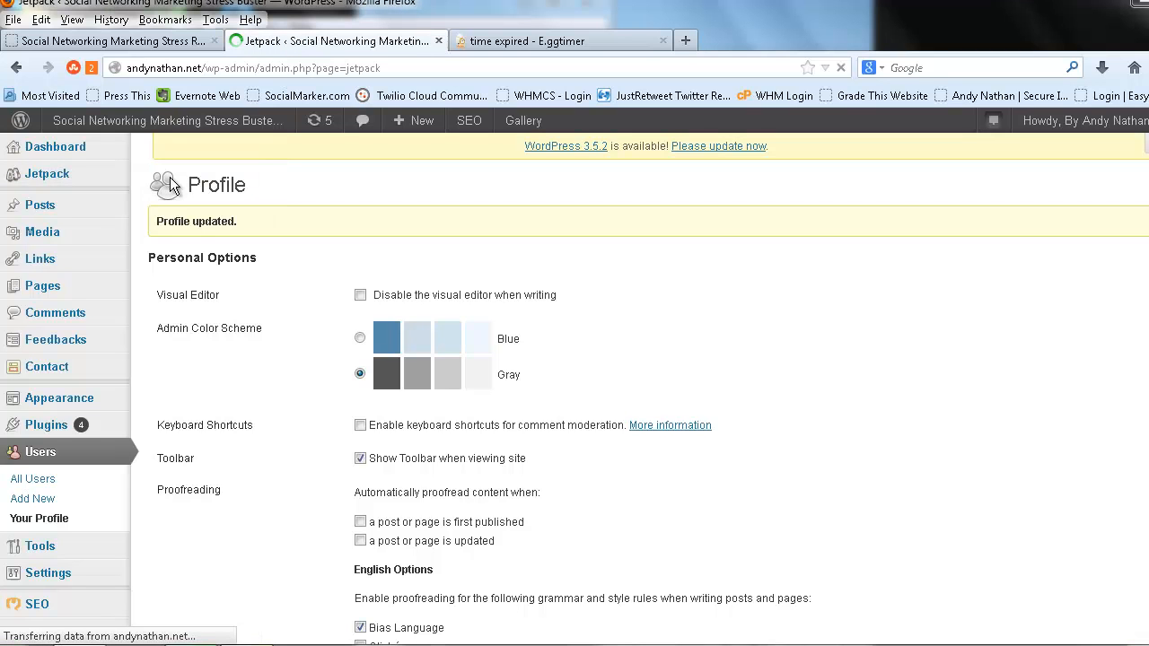
click(47, 173)
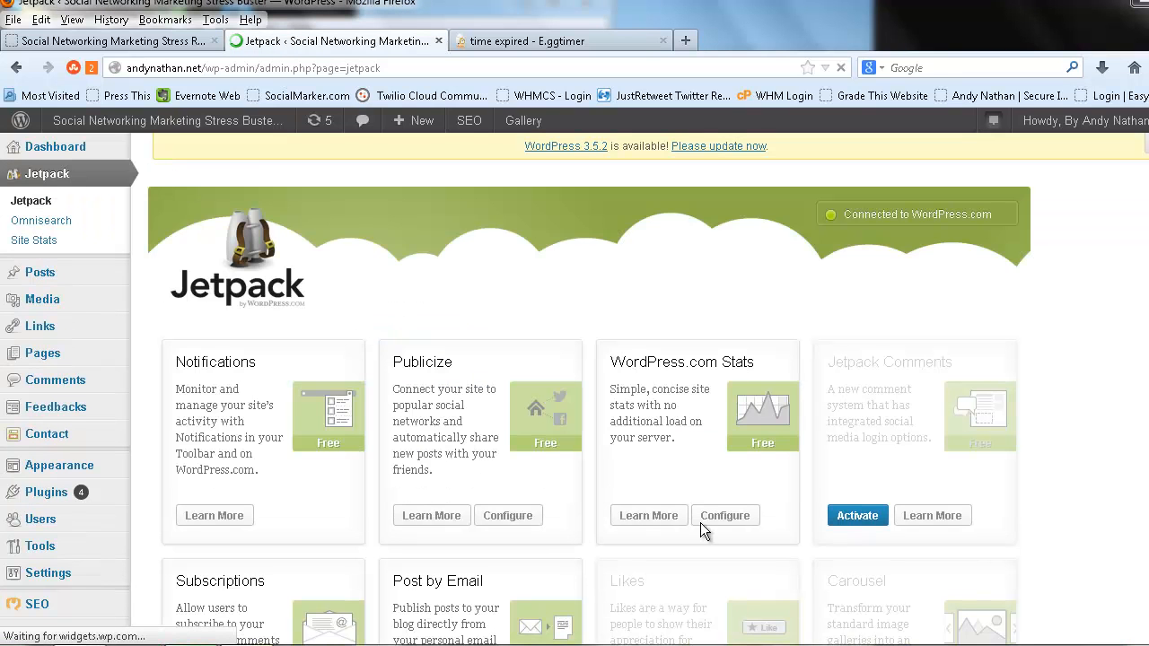
scroll(down, 3)
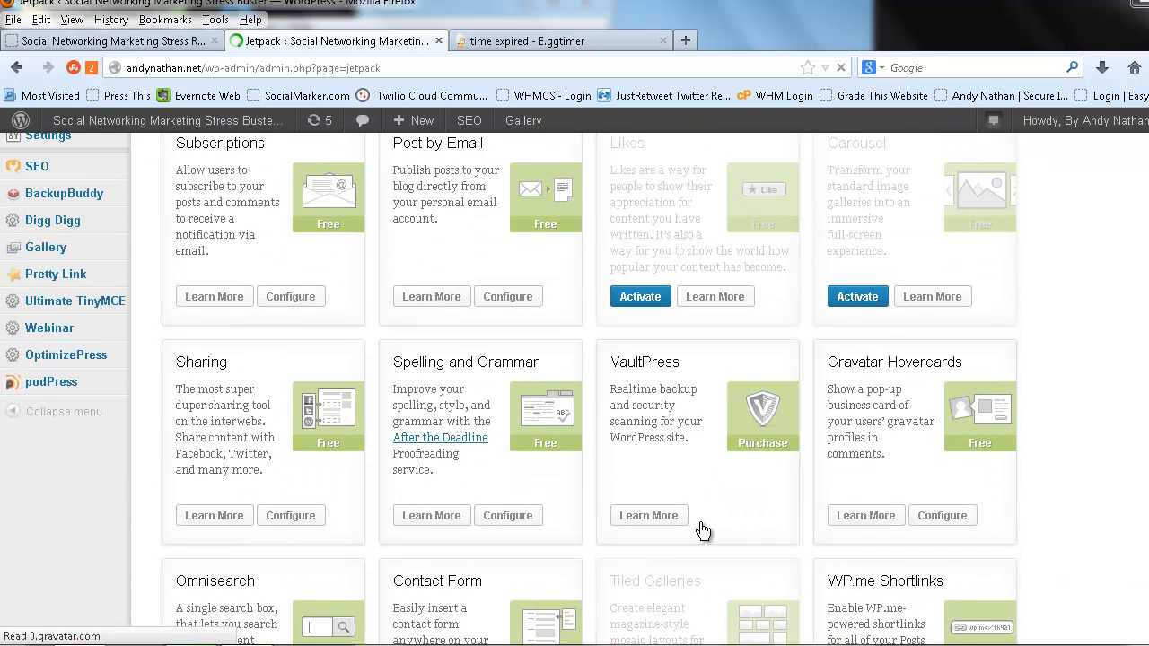
scroll(down, 3)
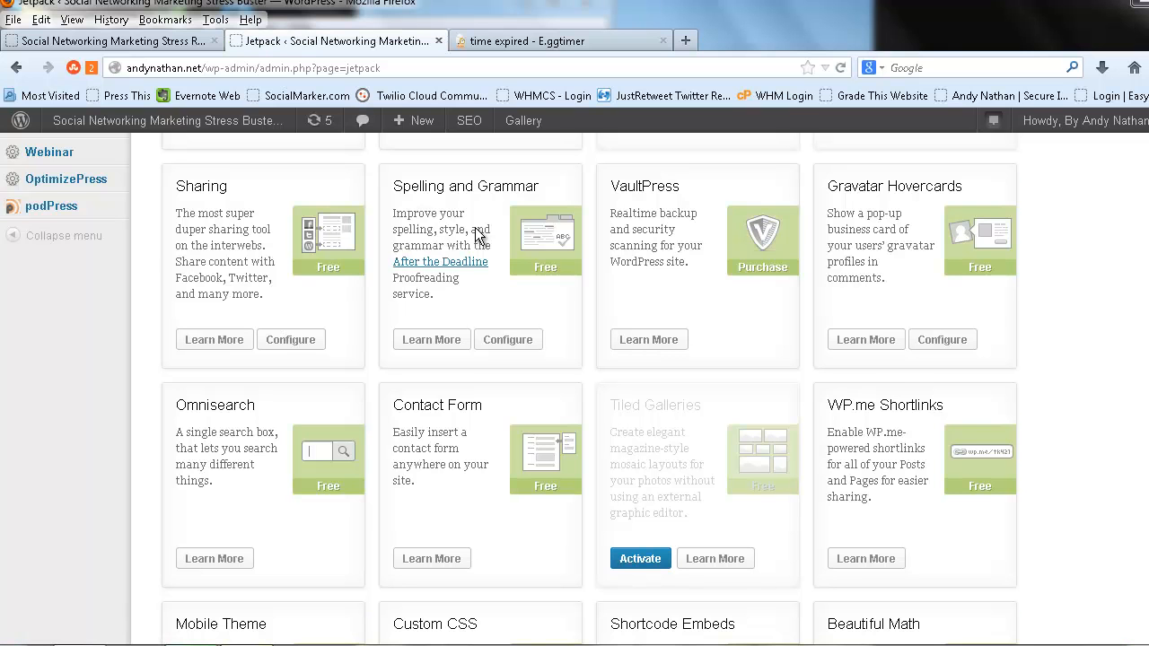
scroll(down, 3)
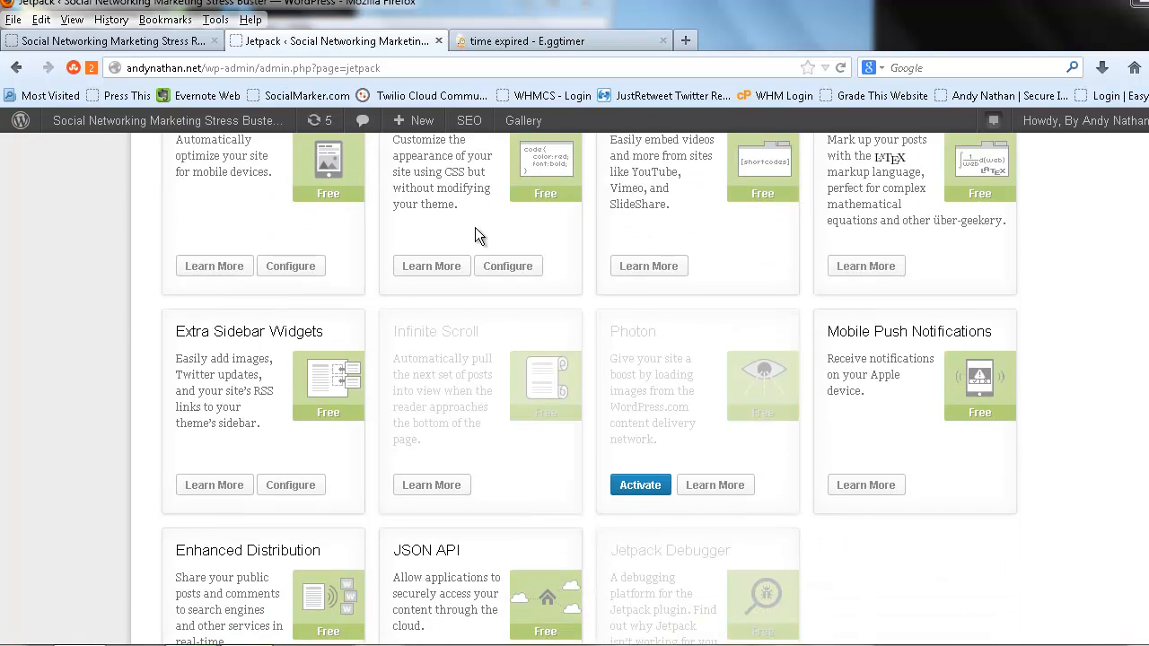